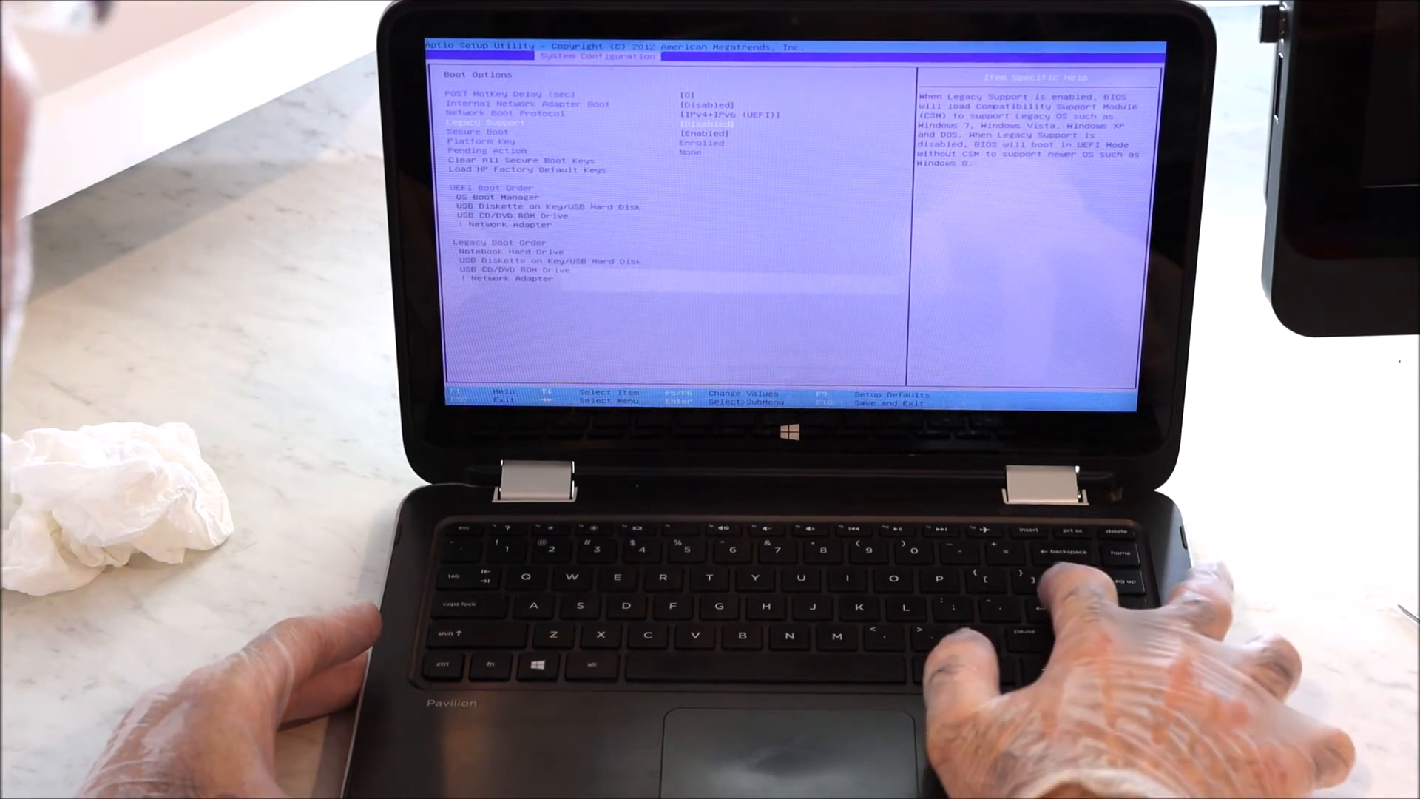
Set Legacy Support in Boot Options to Enabled.
key("enter")
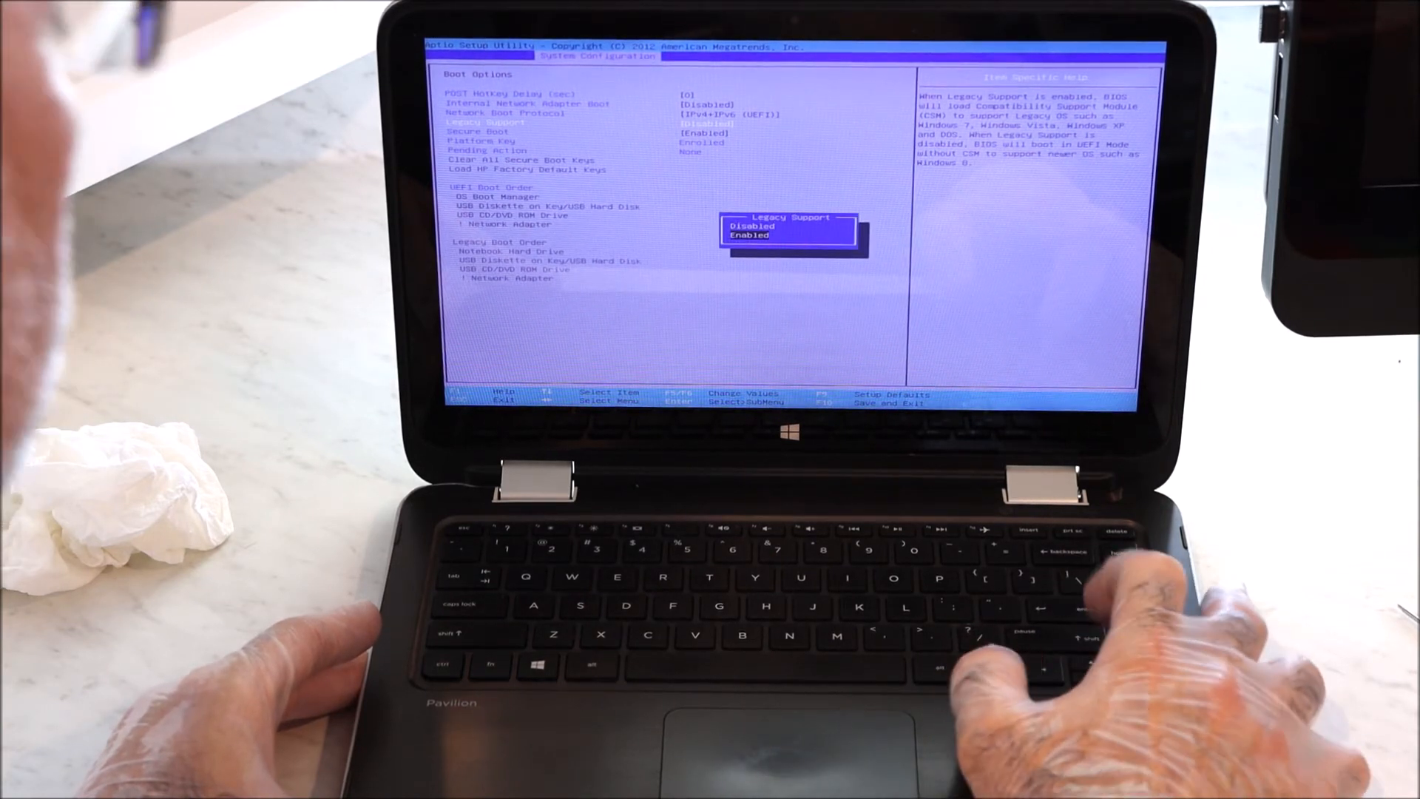
key("enter")
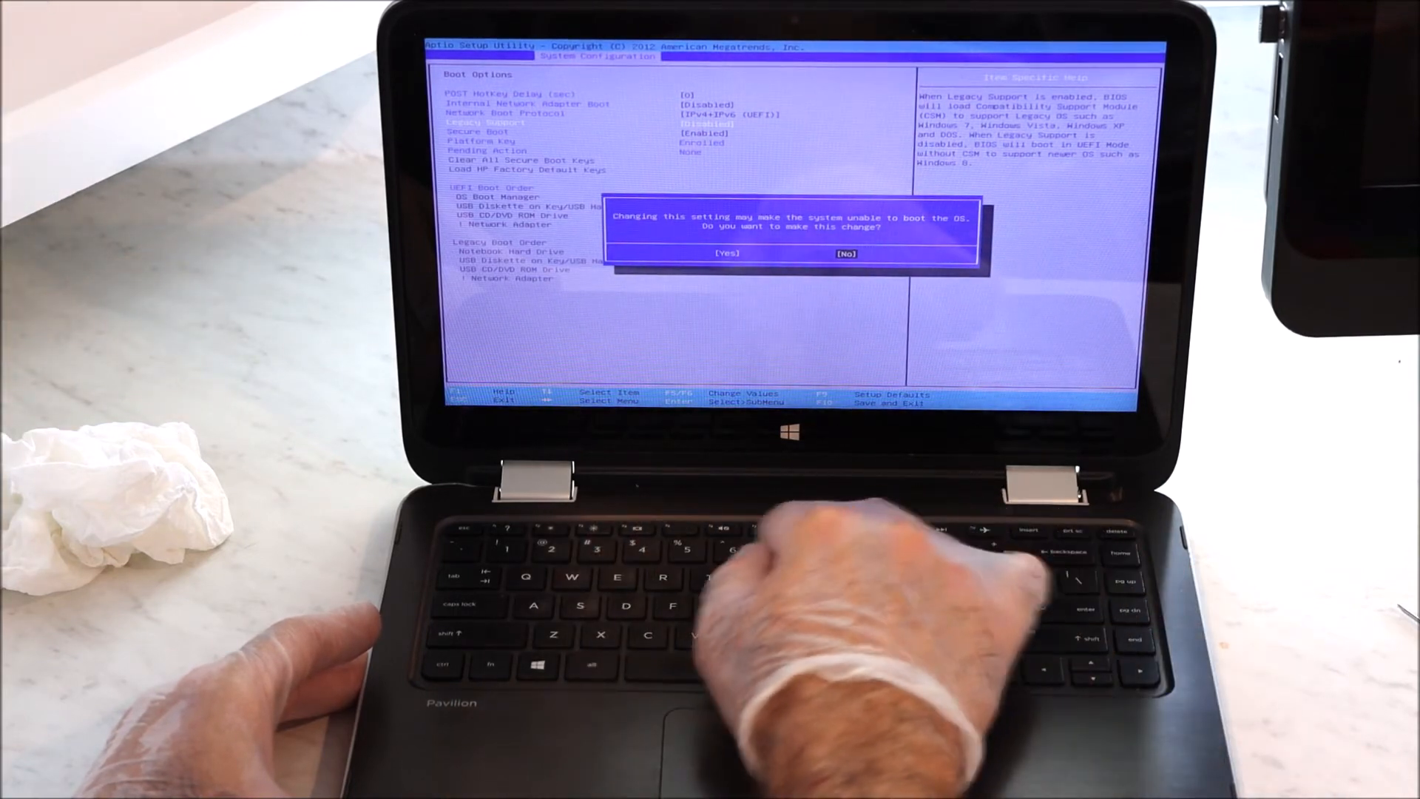
mouse_move(996, 589)
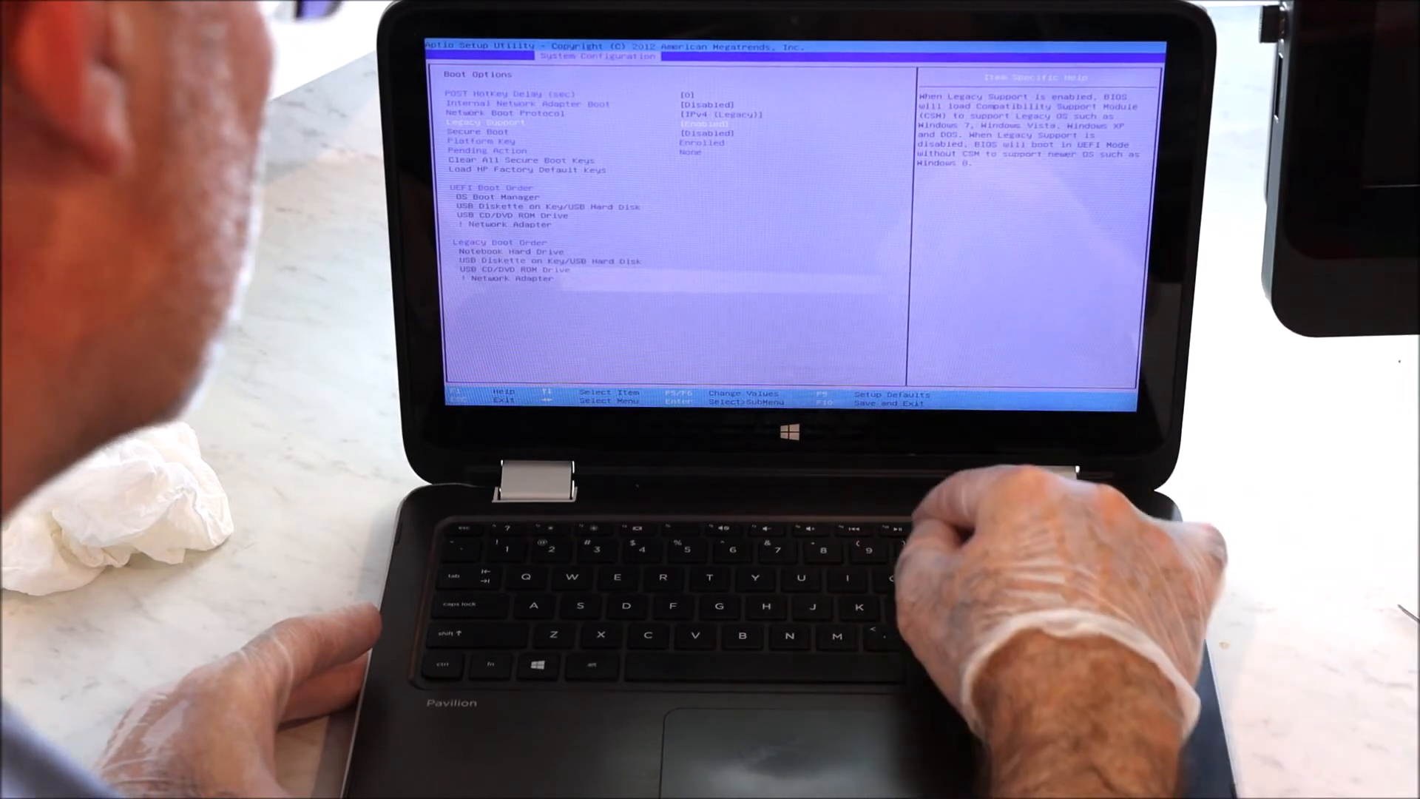
Save the Legacy Support change and exit setup, confirming Yes at 'Exit Saving Changes?'.
key("f10")
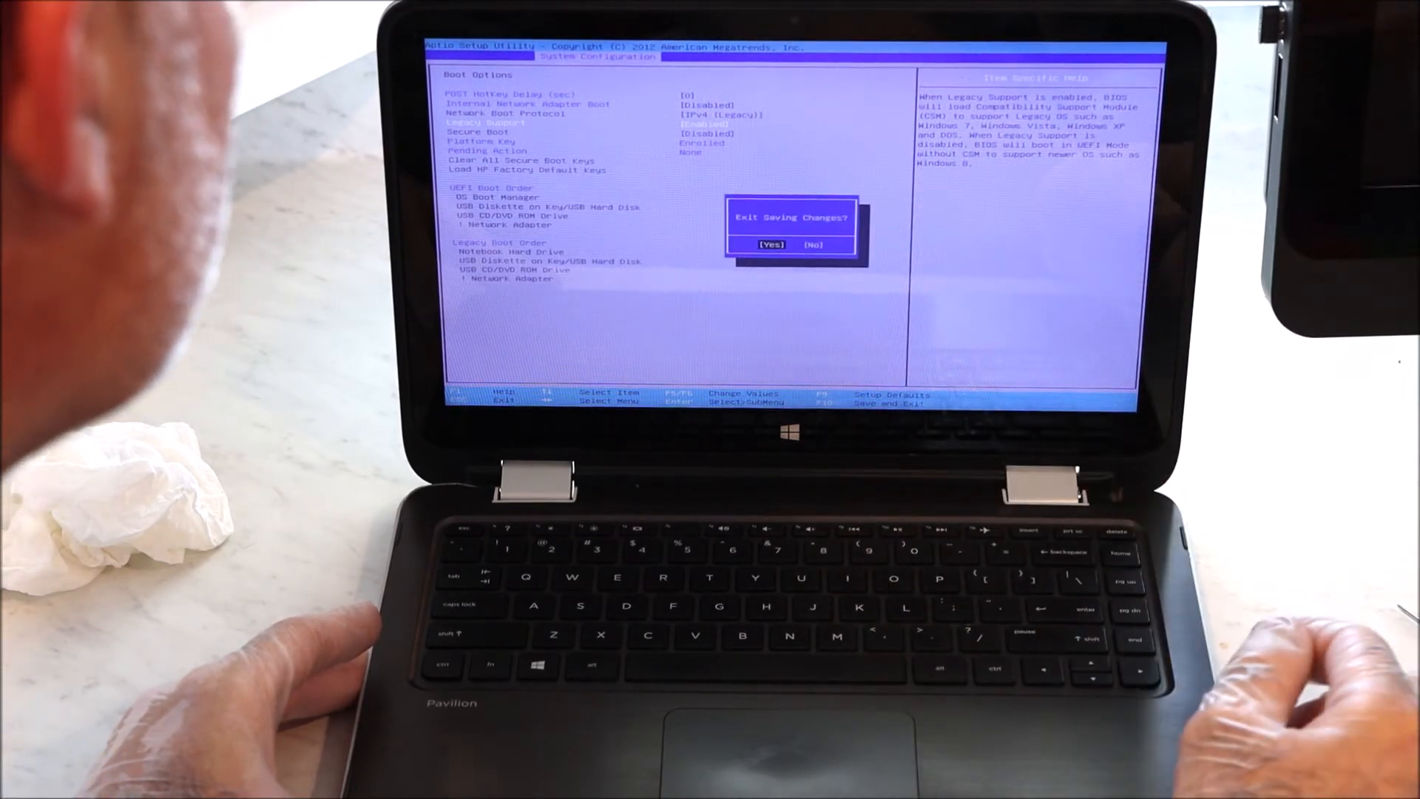
left_click(770, 244)
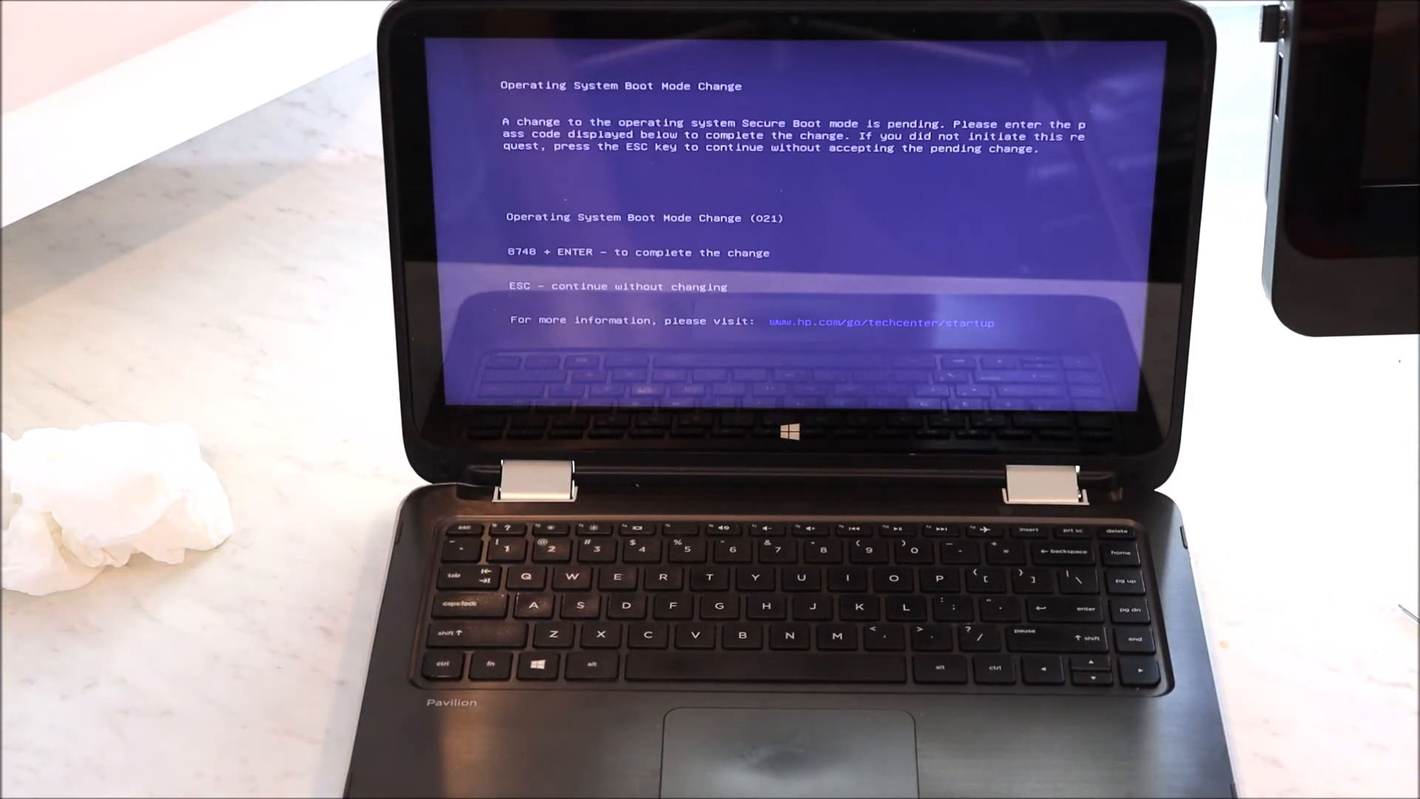